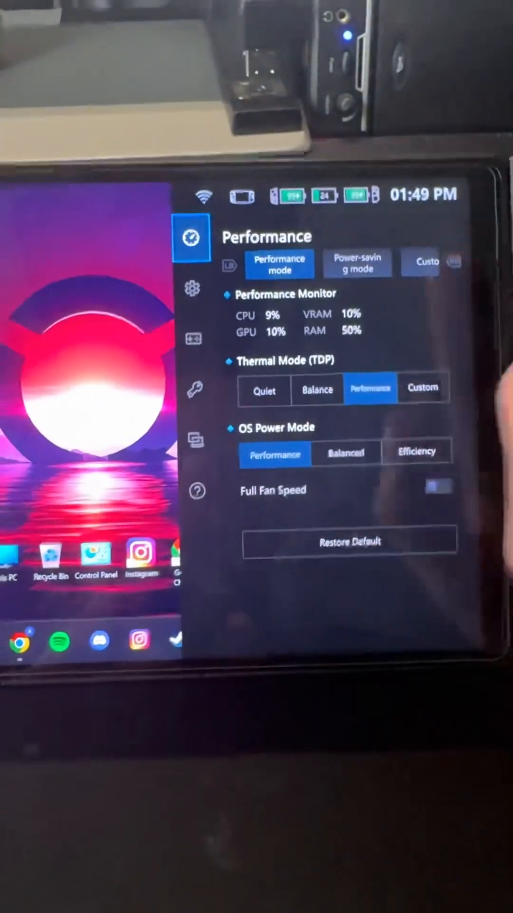
- Show Legion Space's Help section with Help Center, User Manual and Online Support
click(195, 522)
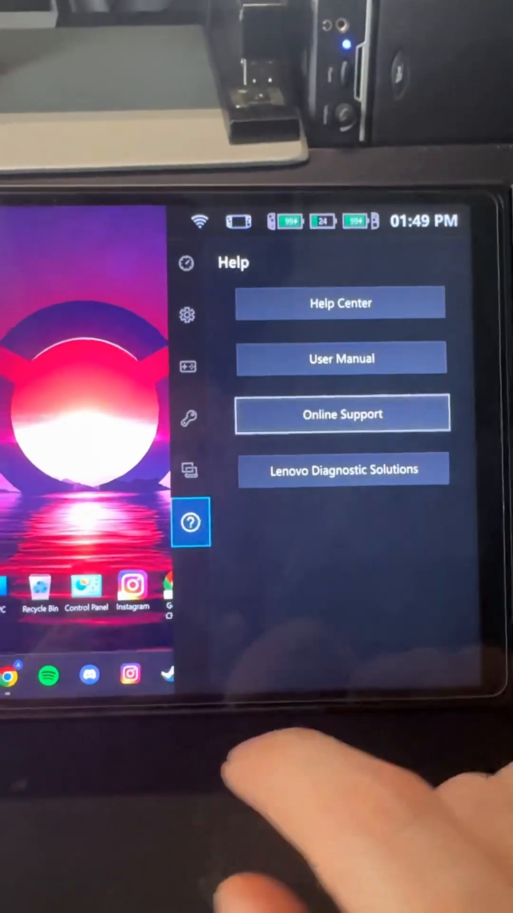
- Go from Online Support to the Legion Go Drivers & Software page with its Manual Update card
click(343, 413)
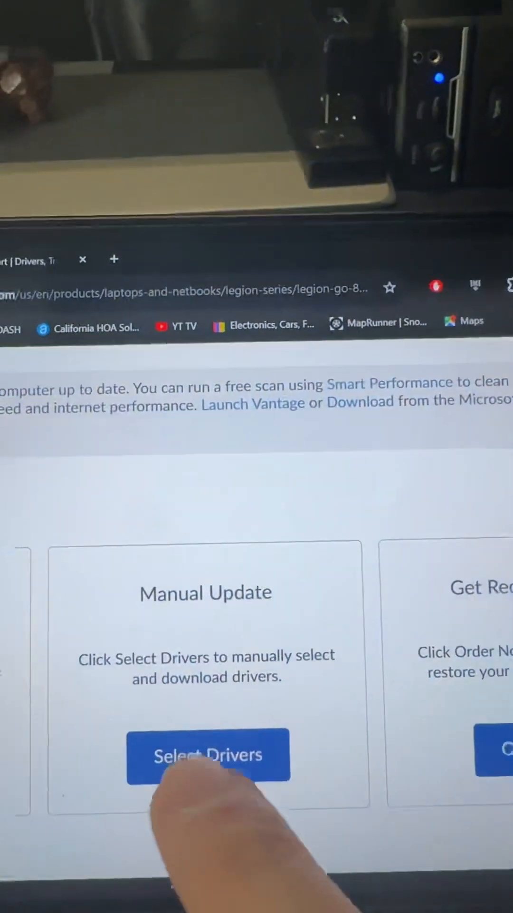
click(209, 756)
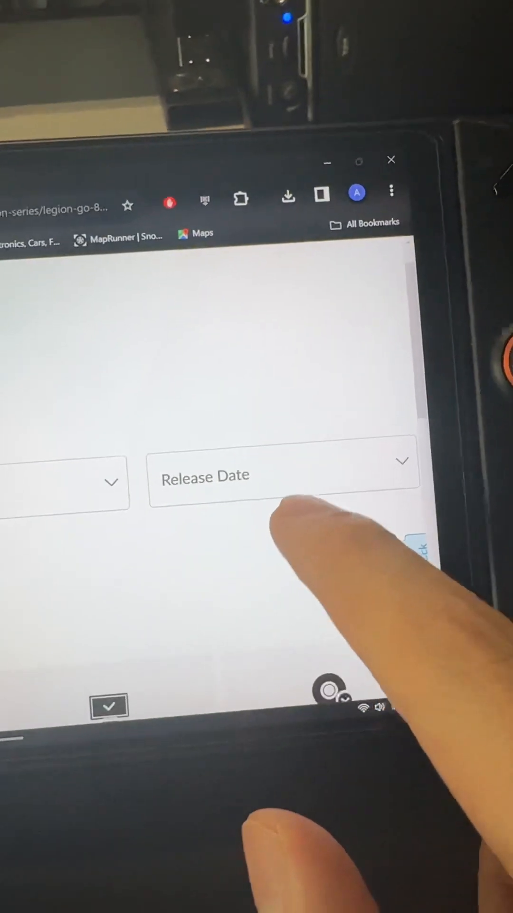
click(279, 477)
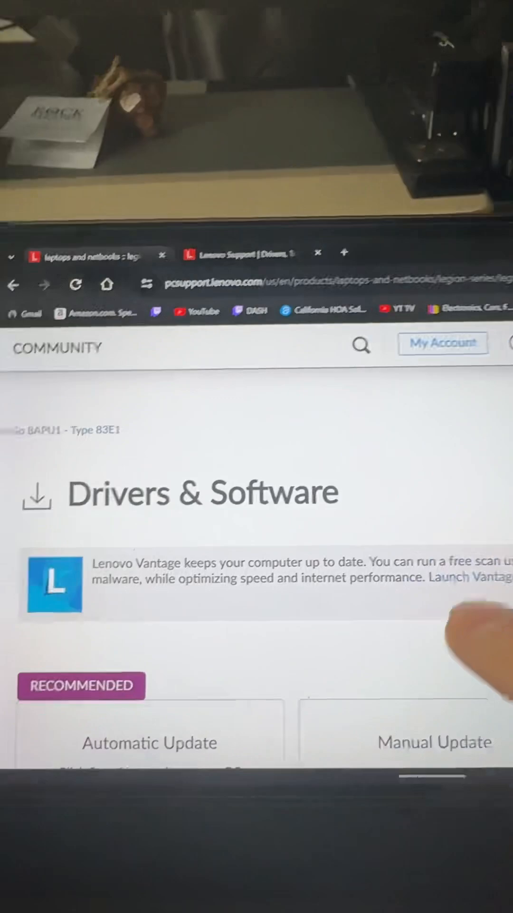
- Run the automatic driver scan, then bring up the manual Legion Go driver categories list
scroll(down, 3)
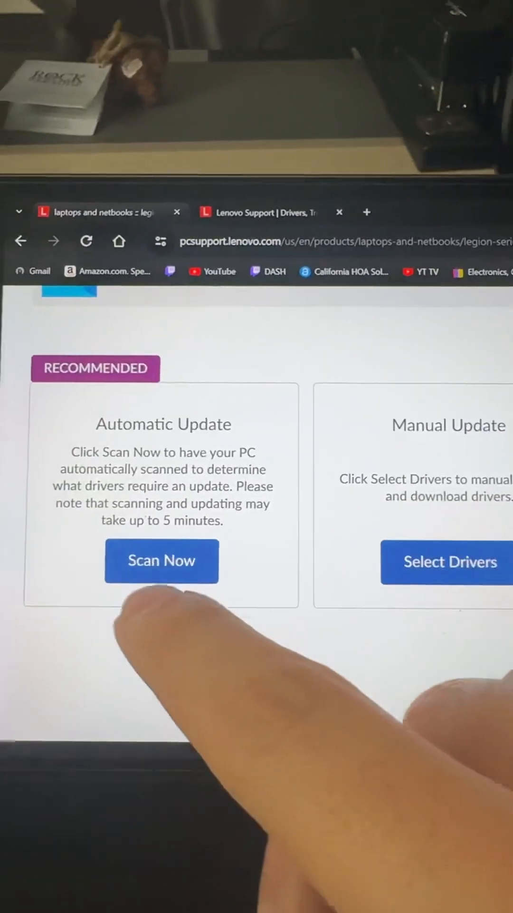
click(161, 561)
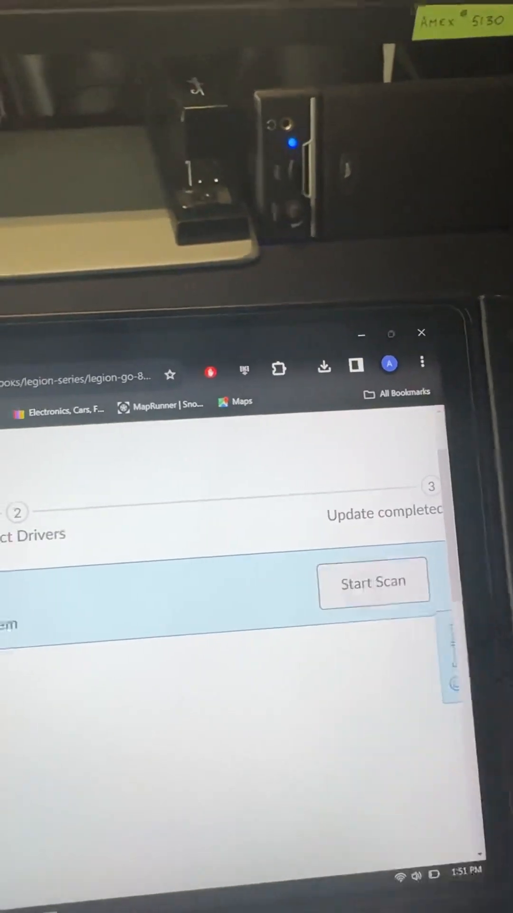
click(375, 582)
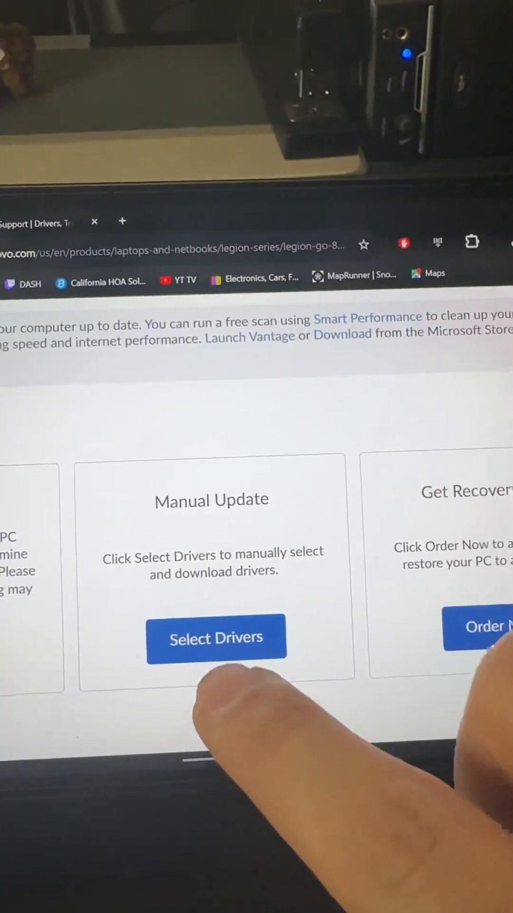
click(216, 638)
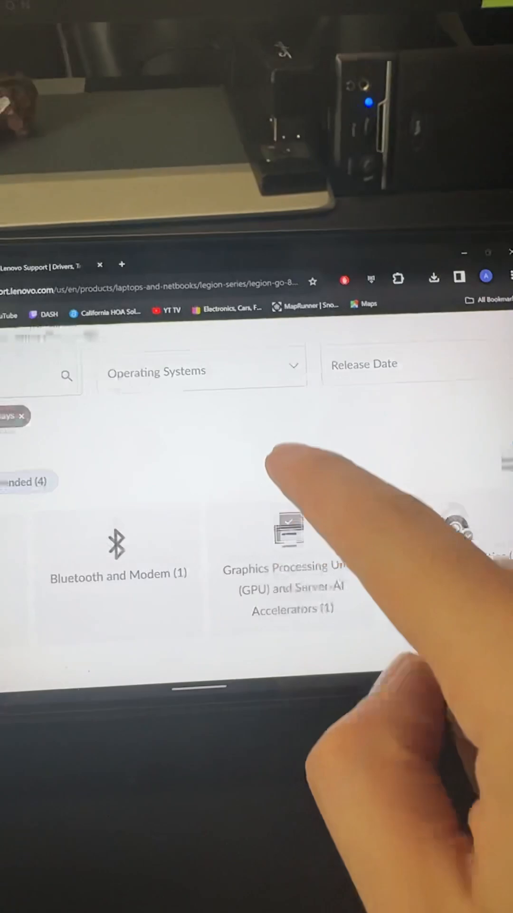